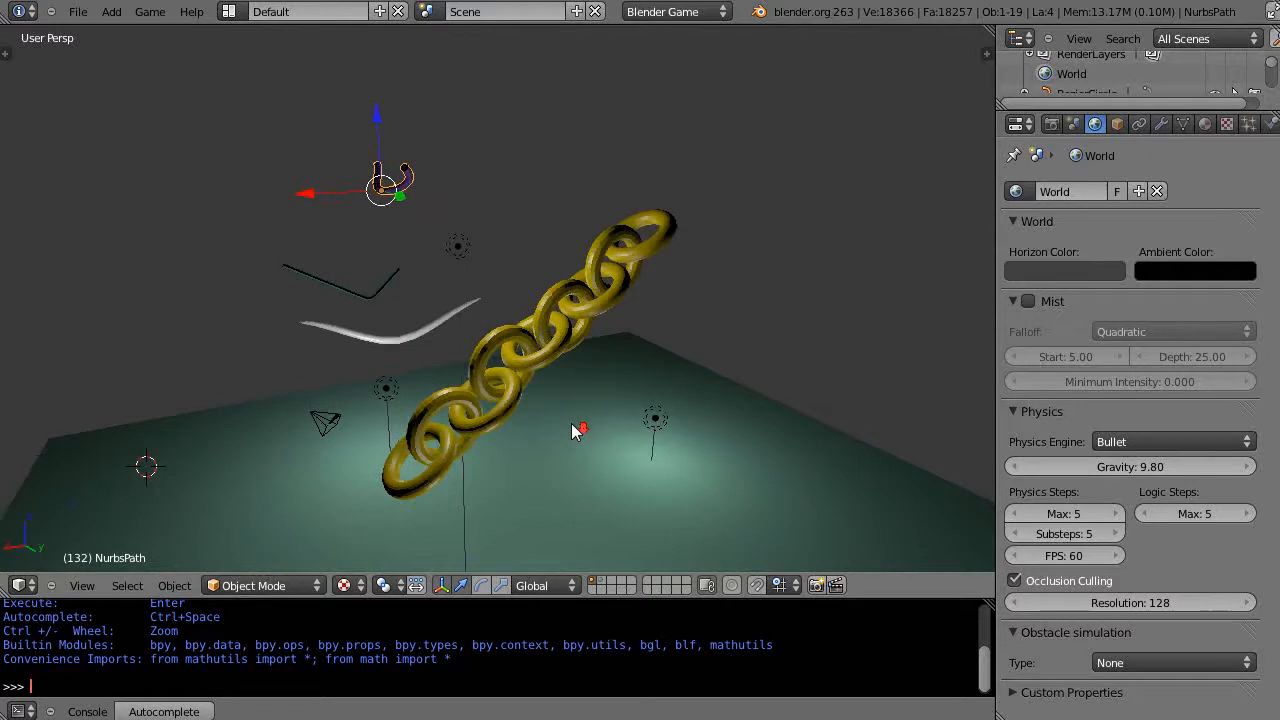
{"action": "mouse_move", "coordinate": [560, 404]}
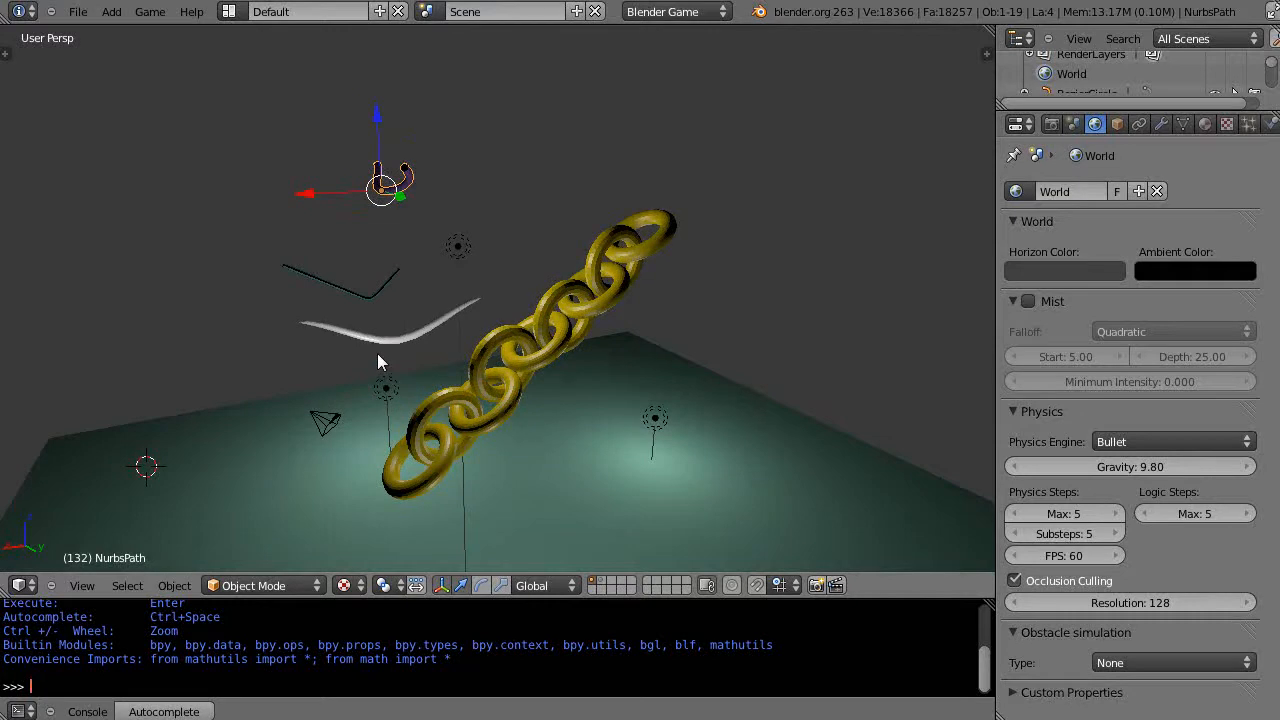
{"action": "mouse_move", "coordinate": [518, 366]}
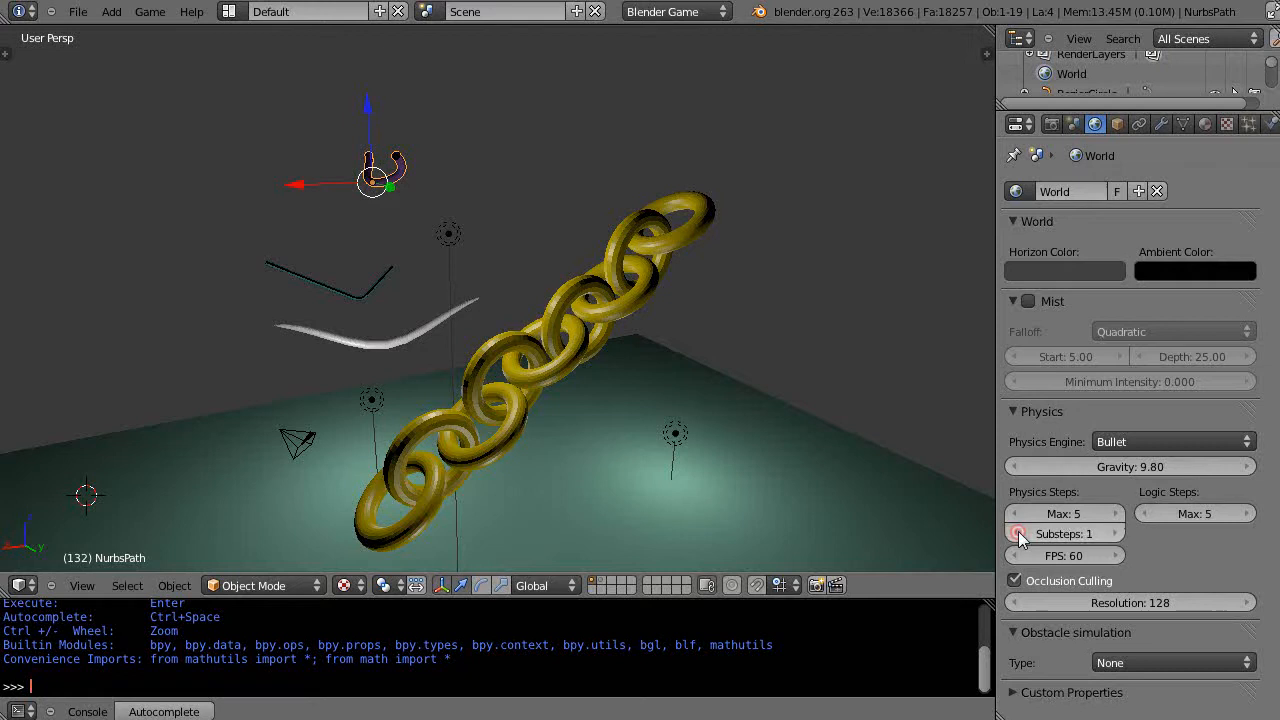
Step: Reduce the world's maximum physics steps to 1, matching the single substep
{"action": "left_click", "coordinate": [1064, 512]}
{"action": "type", "text": "1"}
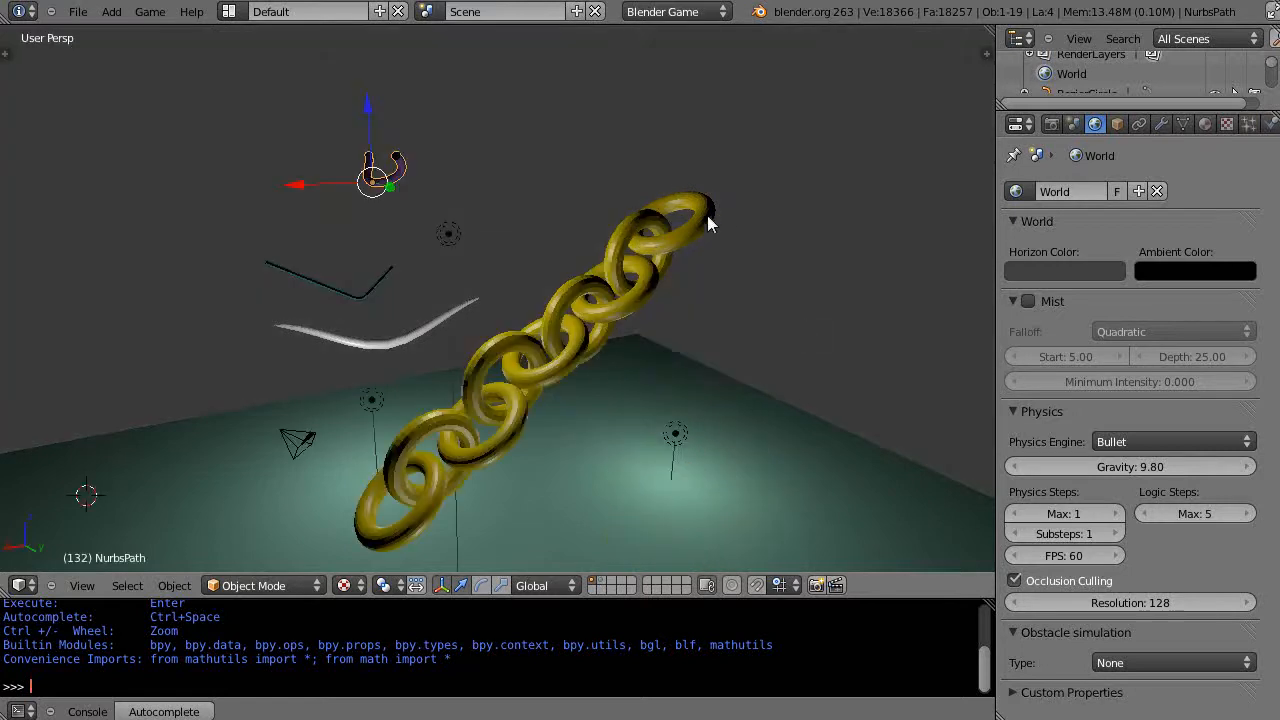
Step: Grab the tube object and place it near the top link of the gold chain
{"action": "left_click", "coordinate": [684, 204]}
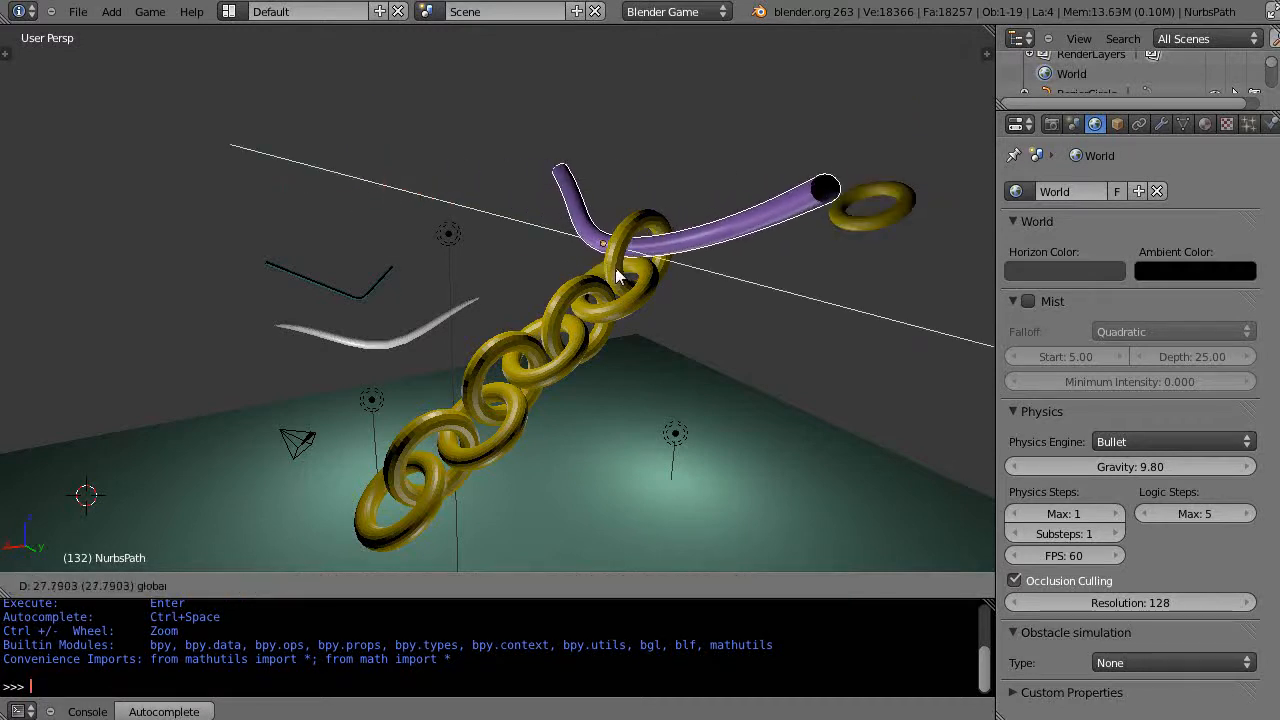
{"action": "left_click", "coordinate": [600, 240]}
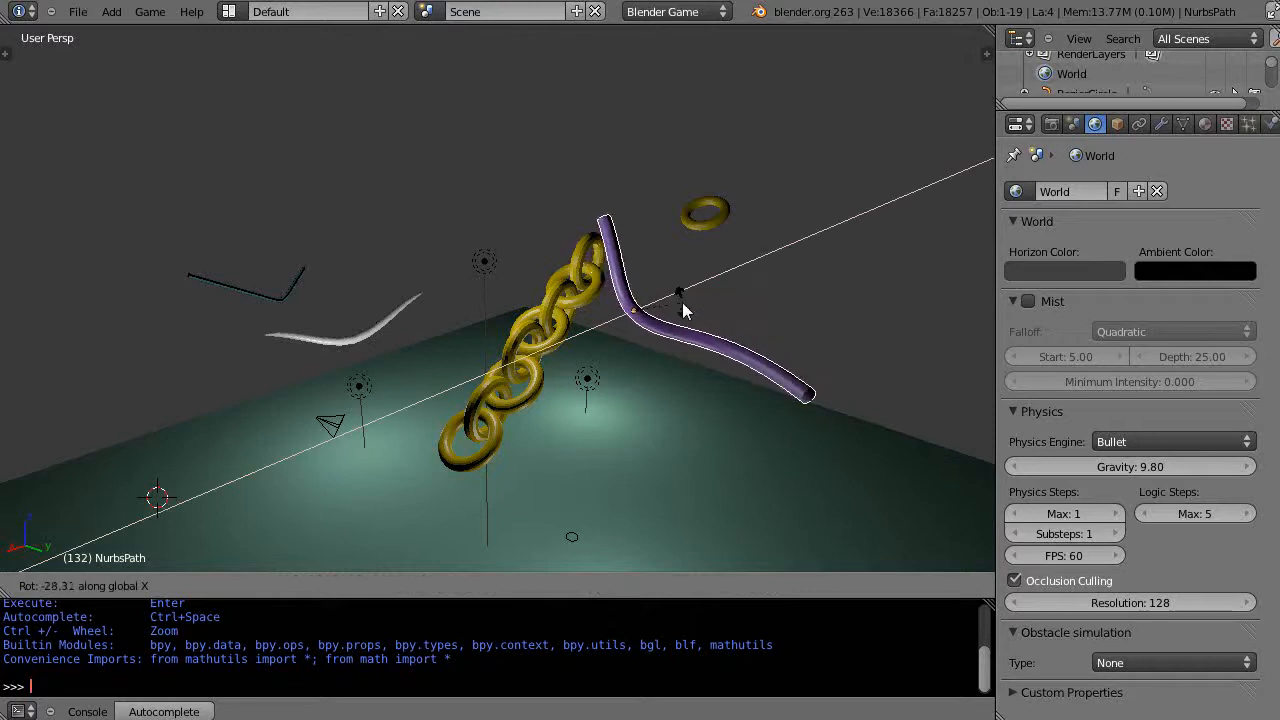
Step: Slide the tube along X through the top torus link, then start the game engine with P
{"action": "left_click", "coordinate": [636, 310]}
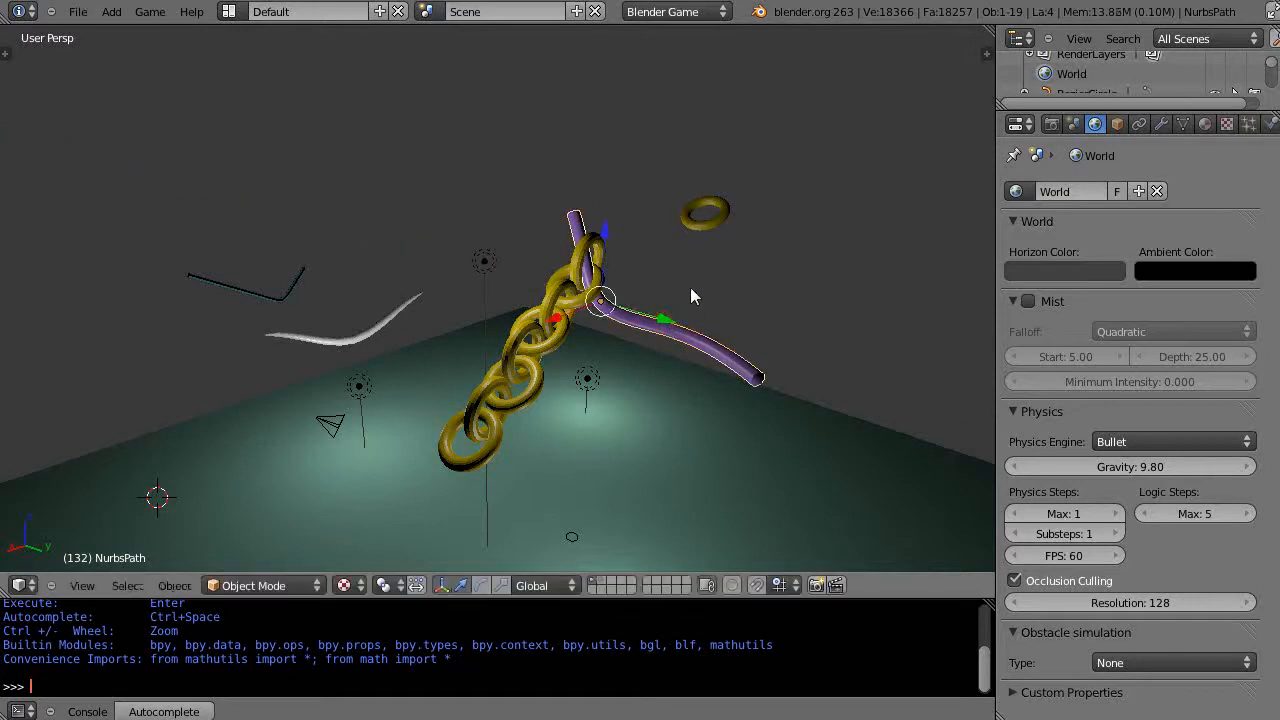
{"action": "key", "text": "p"}
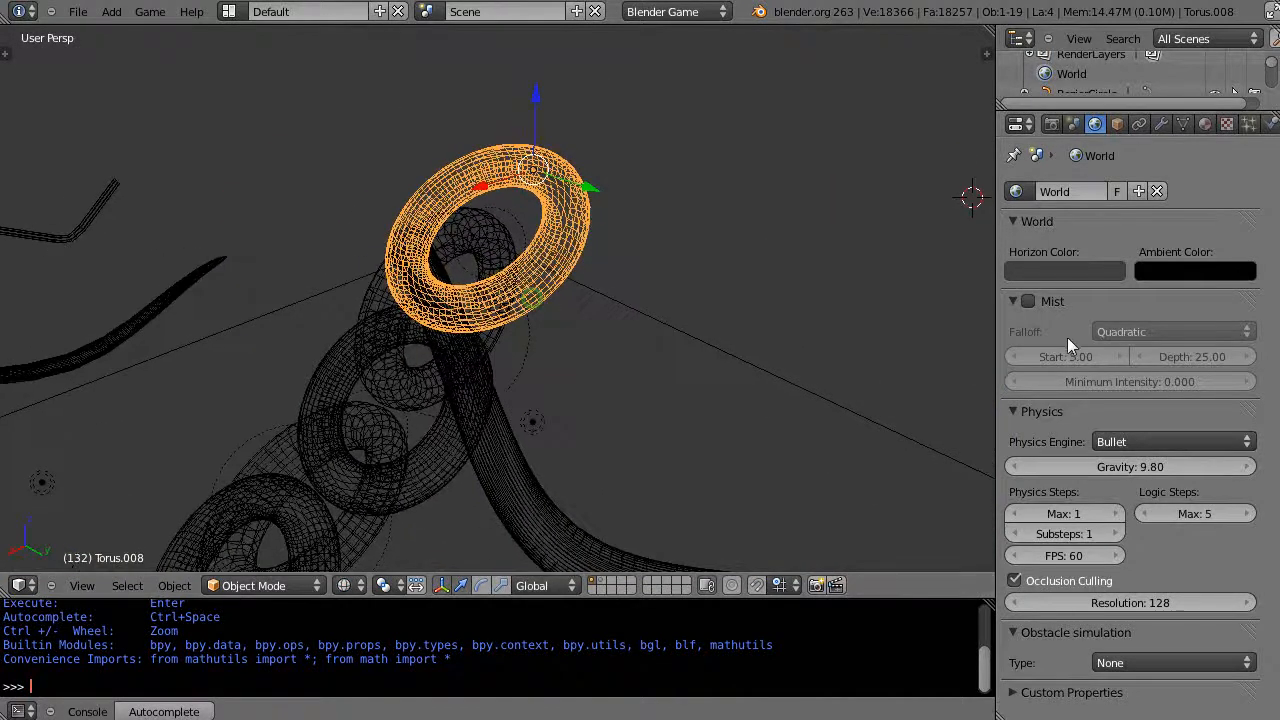
Step: Select the neighbouring top chain link to show its rigid-body physics properties
{"action": "left_click", "coordinate": [1272, 124]}
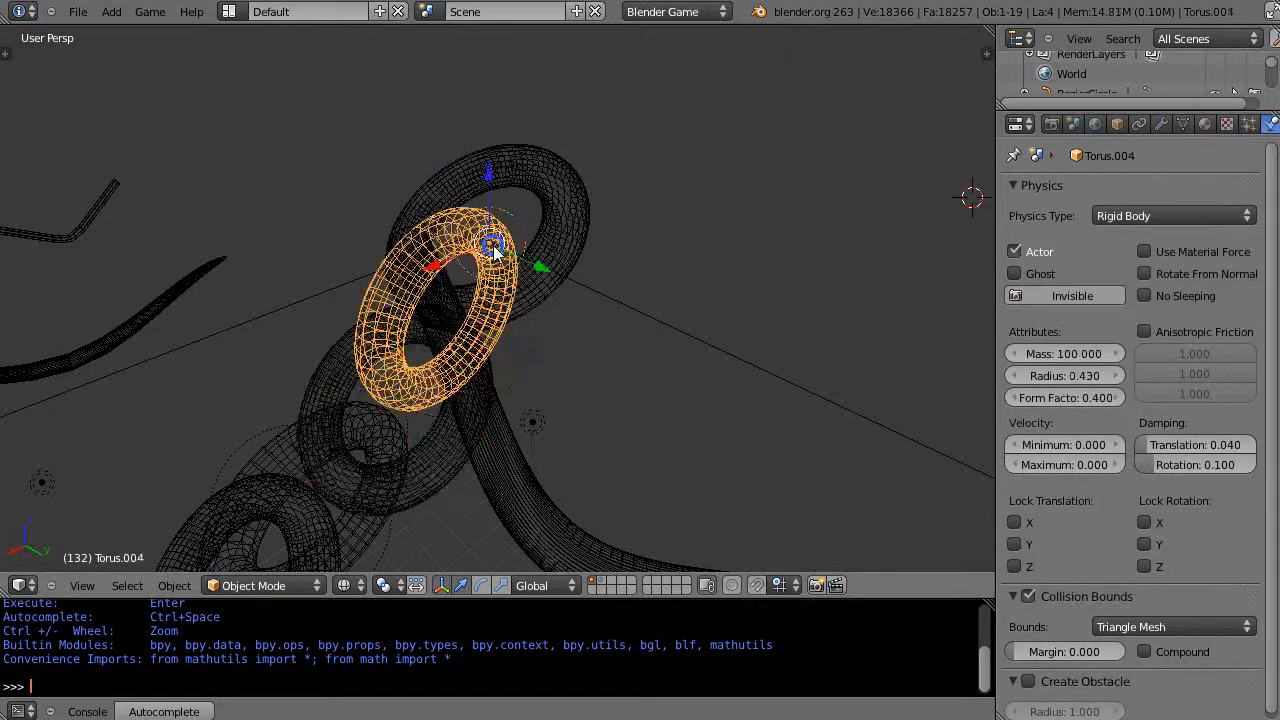
Step: Lower Torus.004's rigid-body radius from 0.430 to 0.230 and begin editing its mass of 100
{"action": "scroll", "scroll_direction": "up", "scroll_amount": 3}
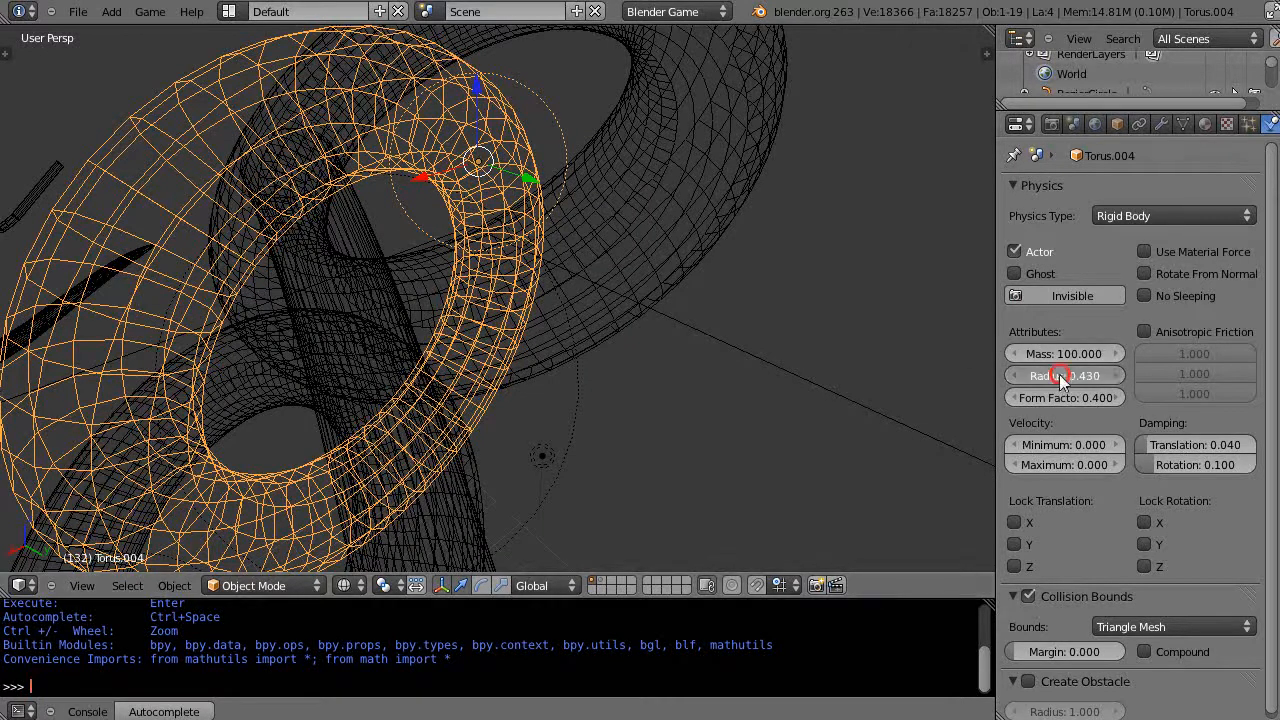
{"action": "left_click_drag", "start_coordinate": [1100, 376], "coordinate": [1050, 376]}
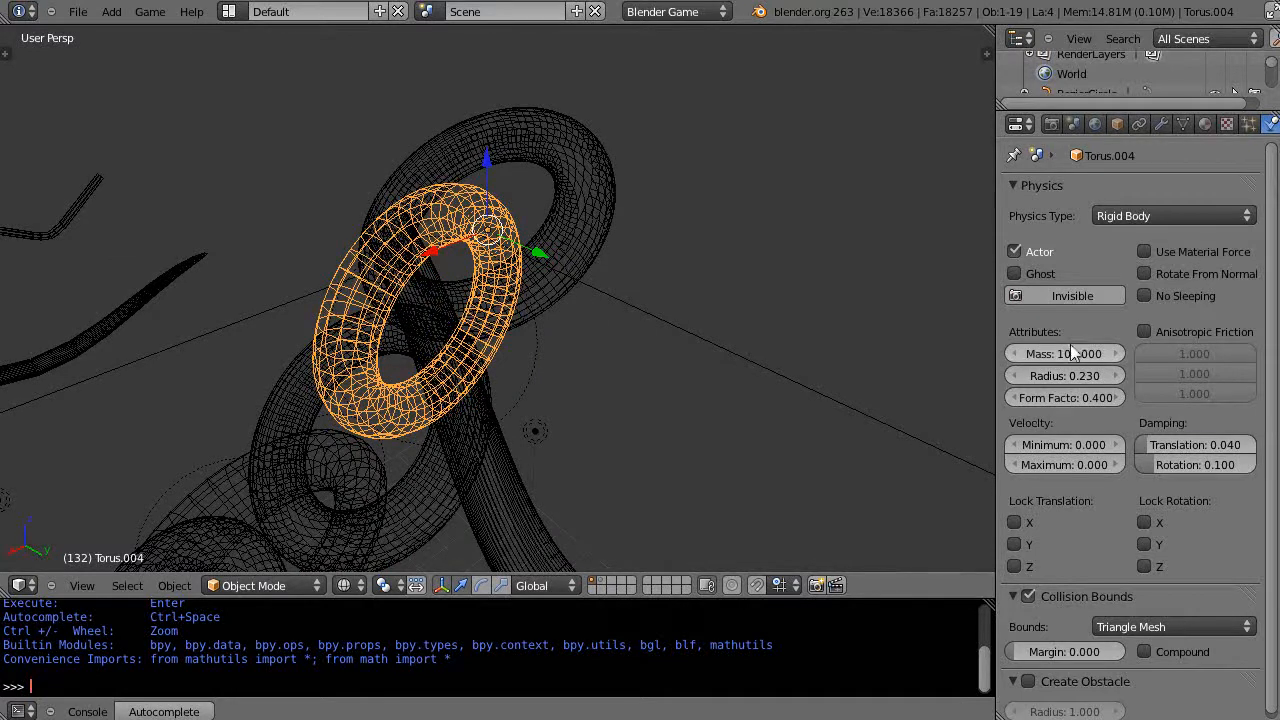
{"action": "left_click", "coordinate": [1064, 352]}
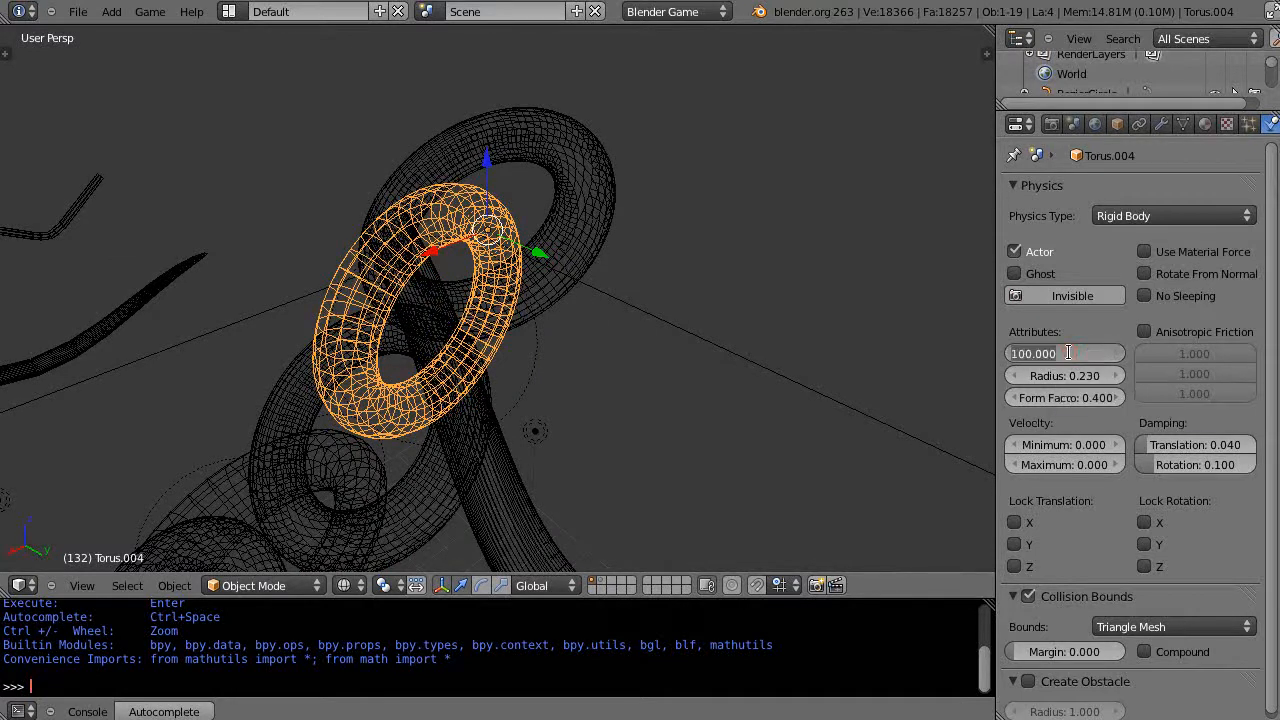